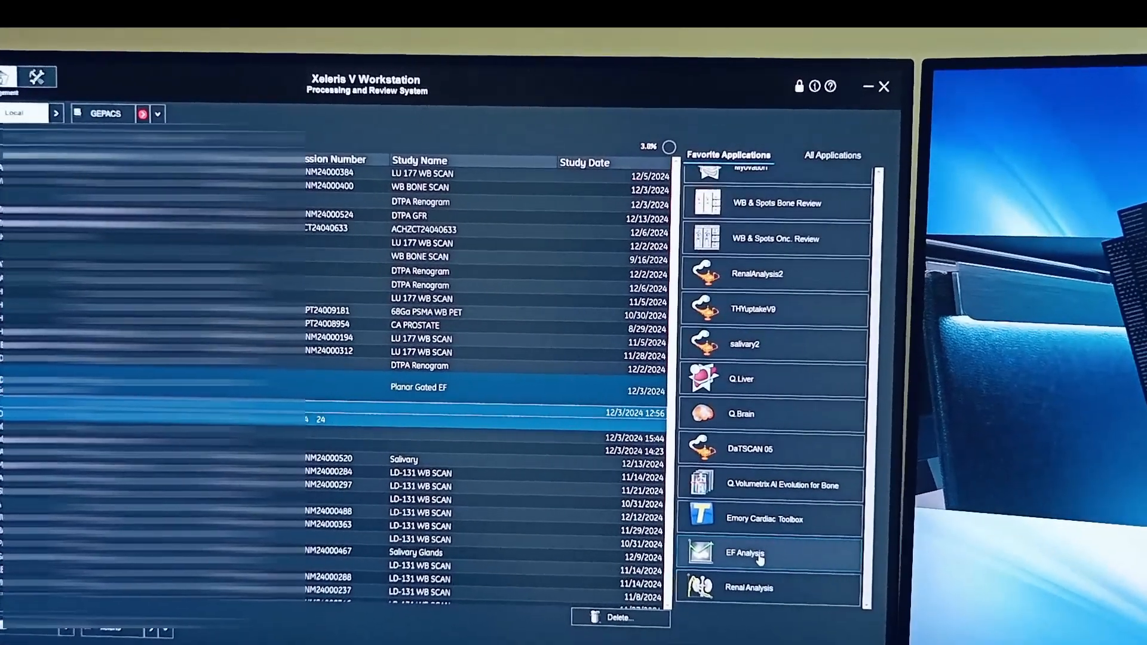
- Launch EF Analysis from Favorite Applications on the Planar Gated EF study
{"action": "left_click", "coordinate": [745, 552]}
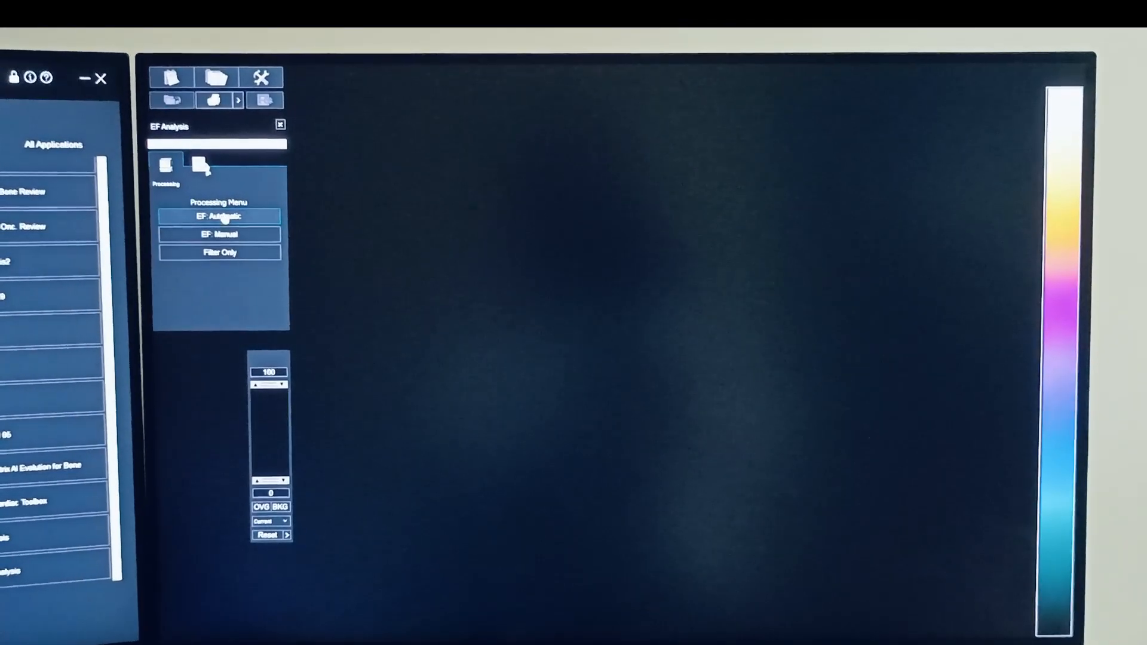
- Start EF: Automatic/Manual processing to generate the left-ventricle diastolic ROI
{"action": "left_click", "coordinate": [219, 235]}
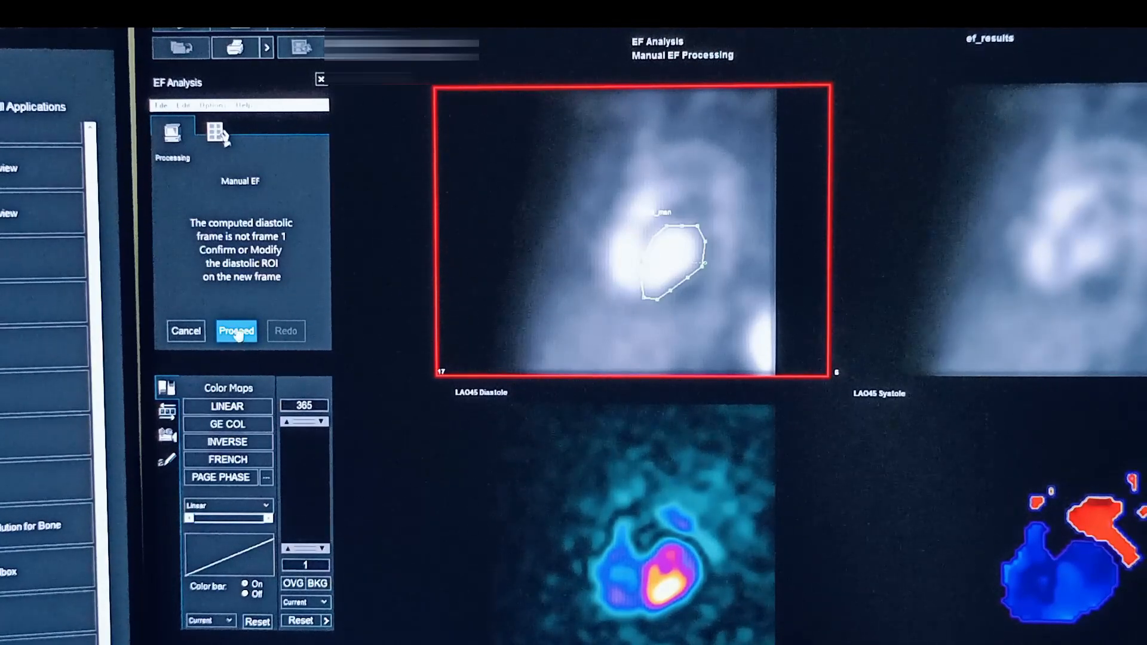
- Accept the diastolic ROI to finish manual EF, giving 69% ejection fraction
{"action": "left_click", "coordinate": [236, 331]}
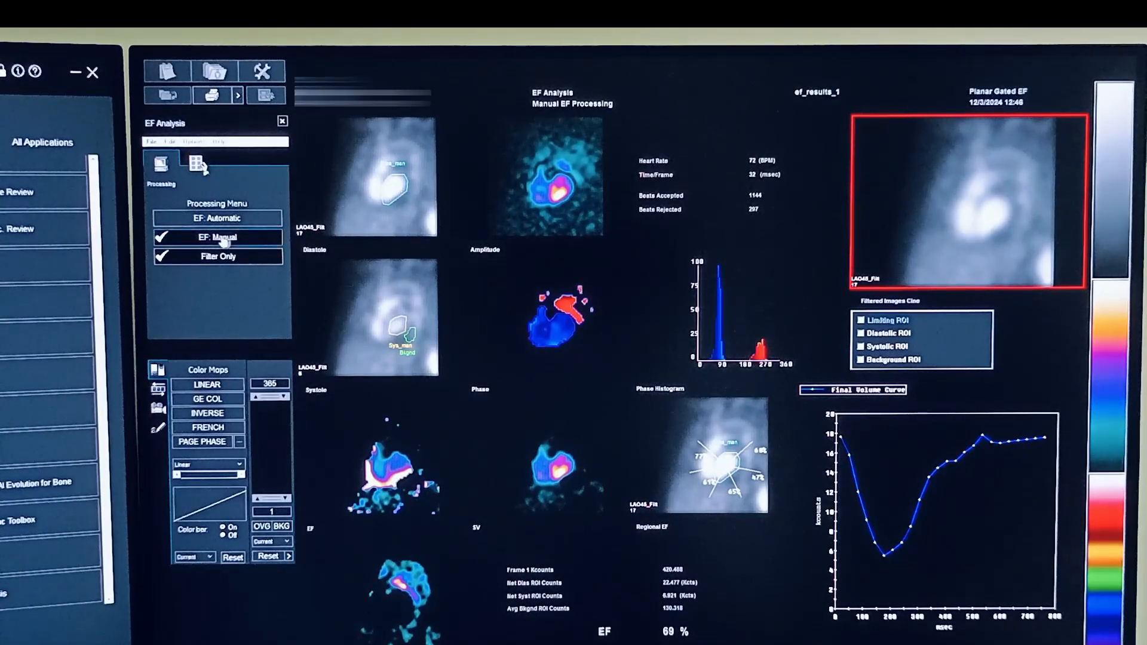
- Run EF: Automatic processing through to results showing a 63% ejection fraction
{"action": "left_click", "coordinate": [216, 218]}
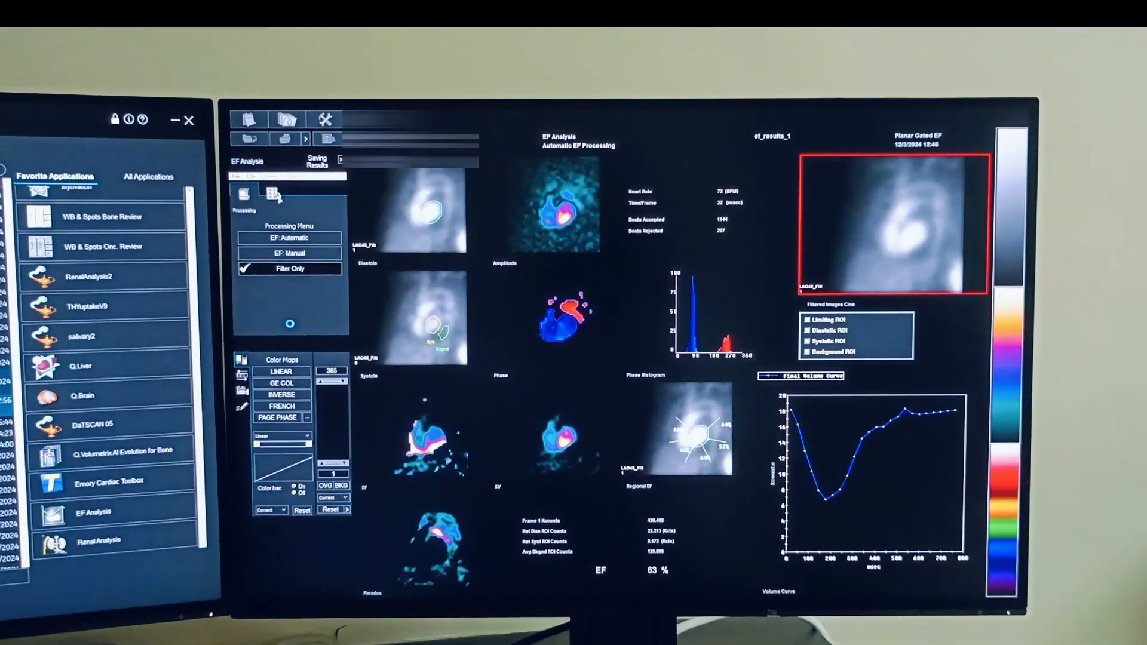
{"action": "left_click", "coordinate": [290, 238]}
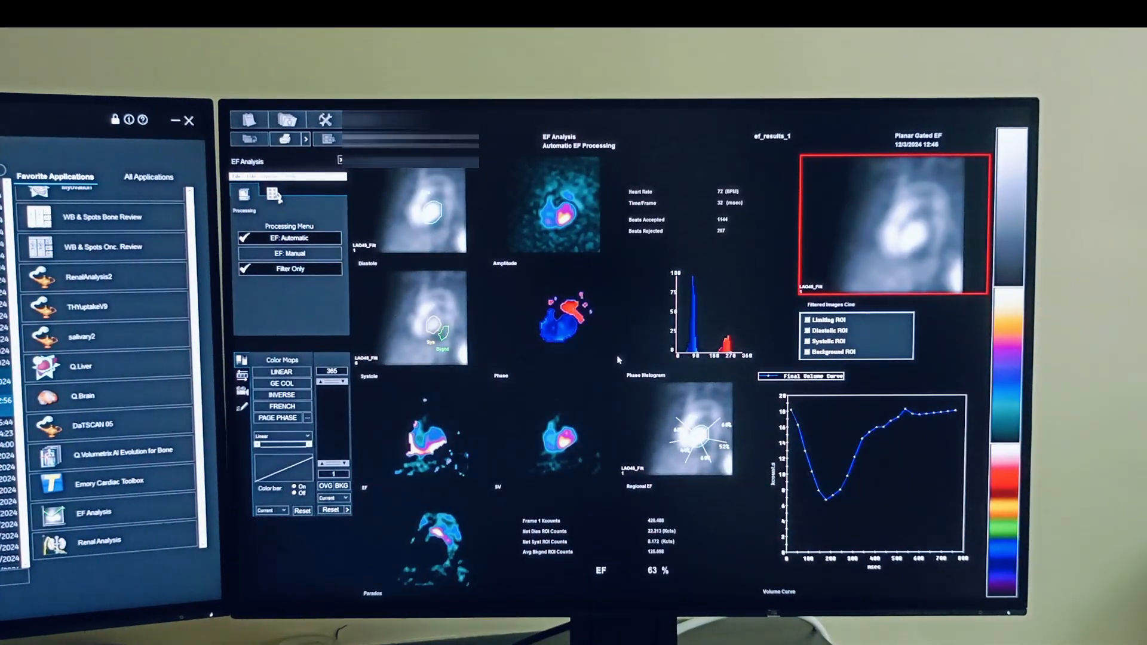
{"action": "left_click", "coordinate": [290, 254]}
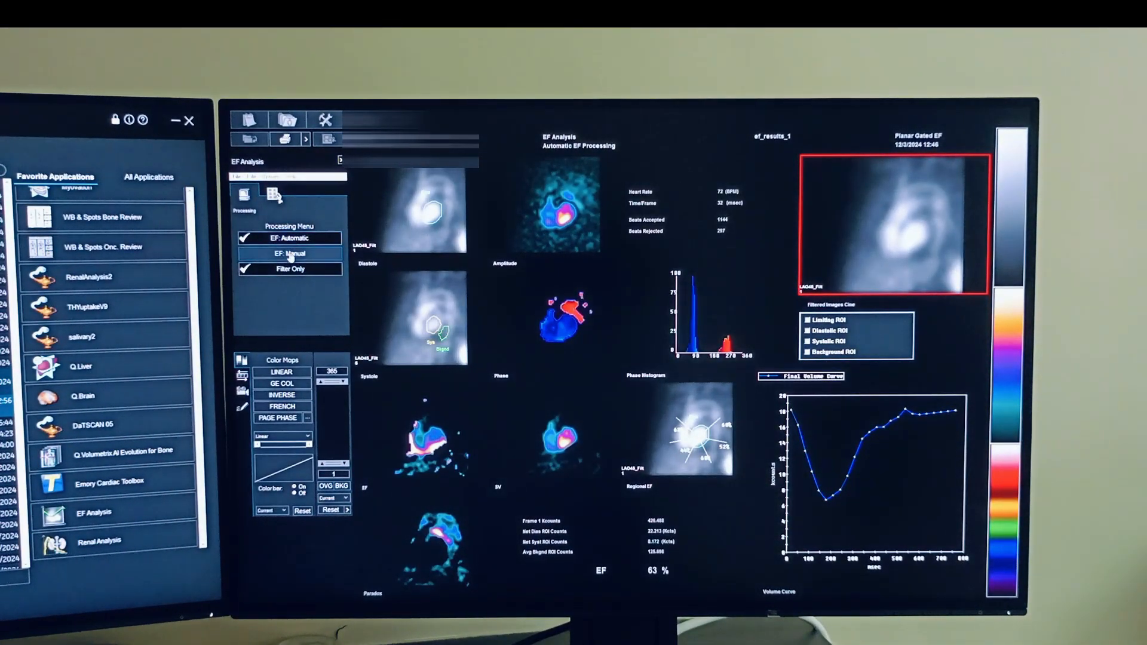
{"action": "left_click", "coordinate": [290, 253]}
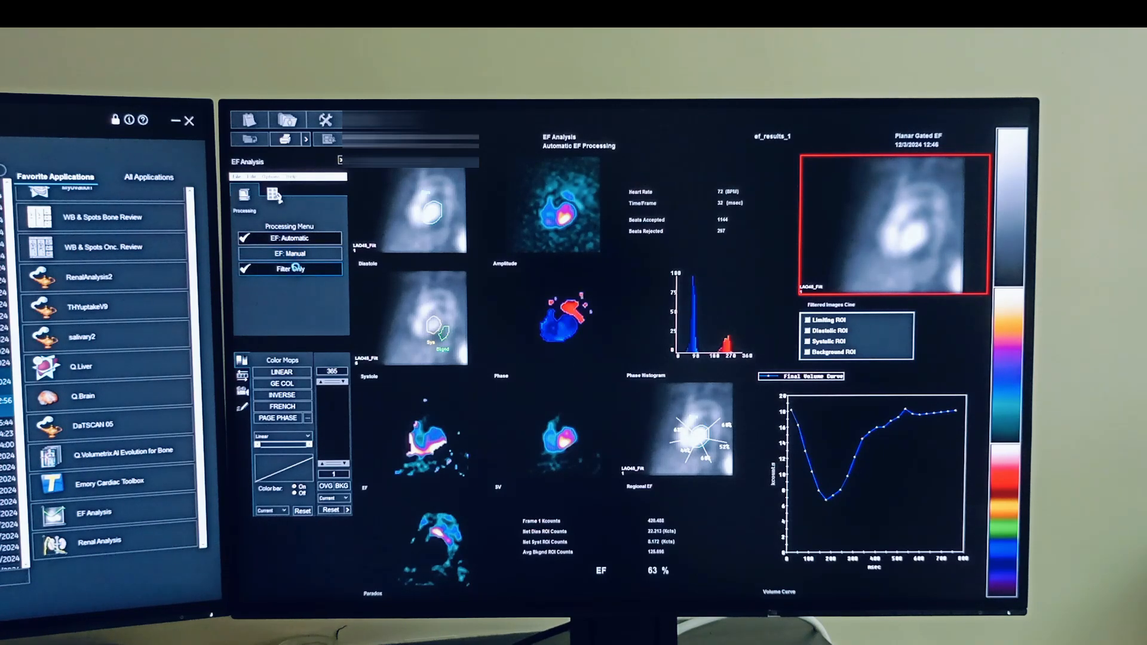
- Show the Filter Only frame grid rendered with the GE COL colour map
{"action": "left_click", "coordinate": [290, 269]}
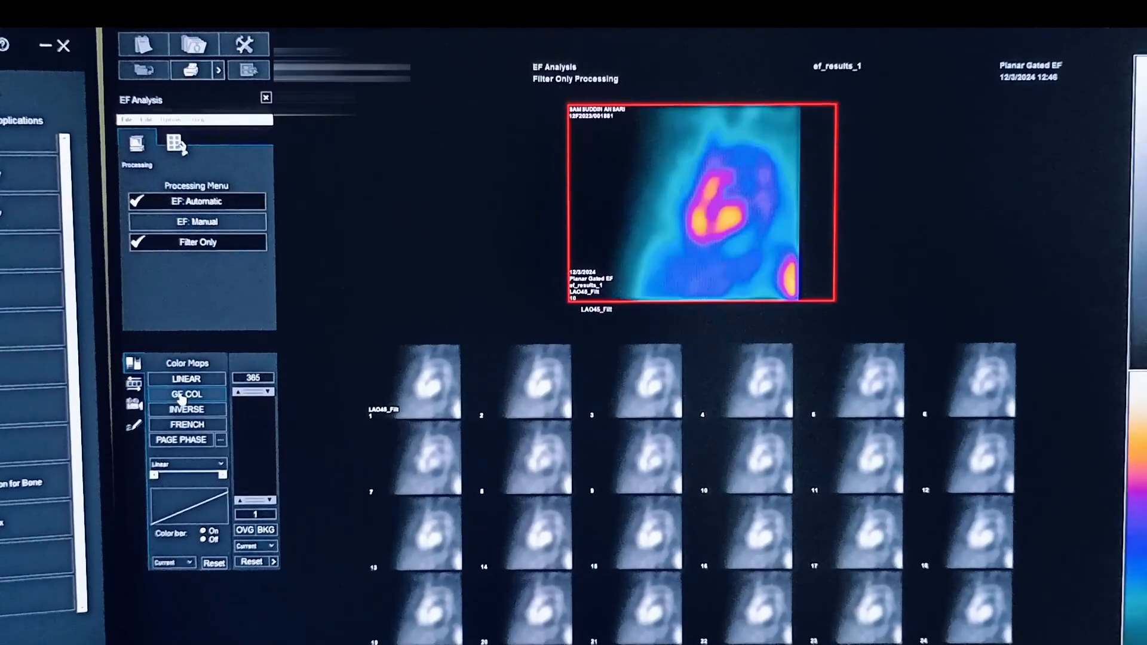
{"action": "left_click", "coordinate": [187, 394]}
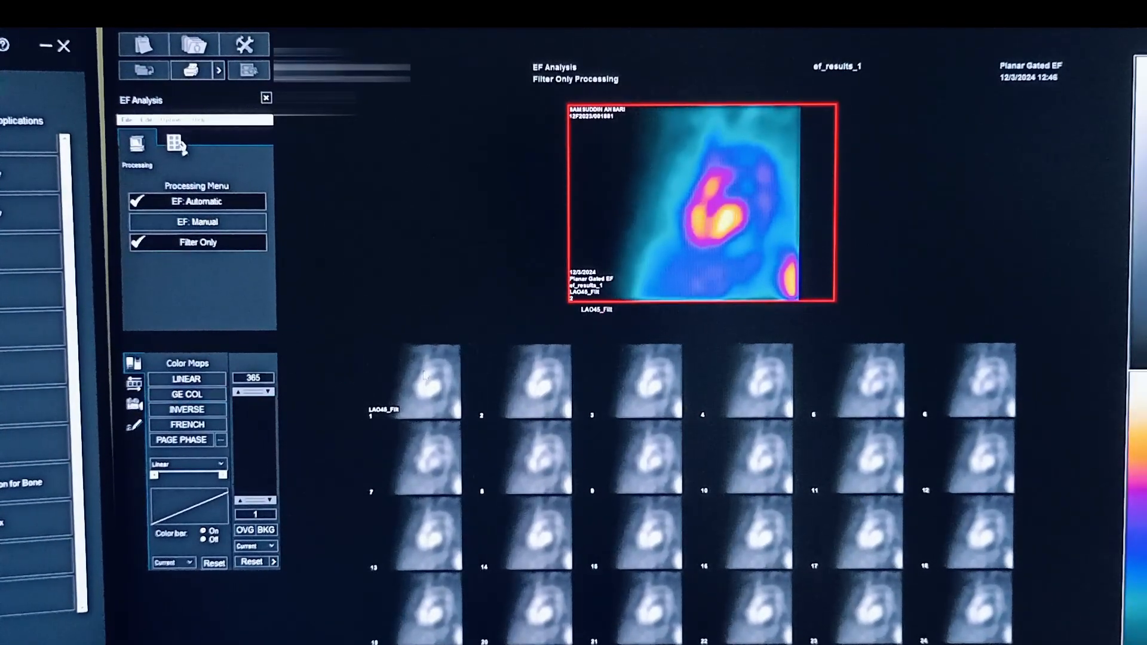
{"action": "left_click", "coordinate": [186, 394]}
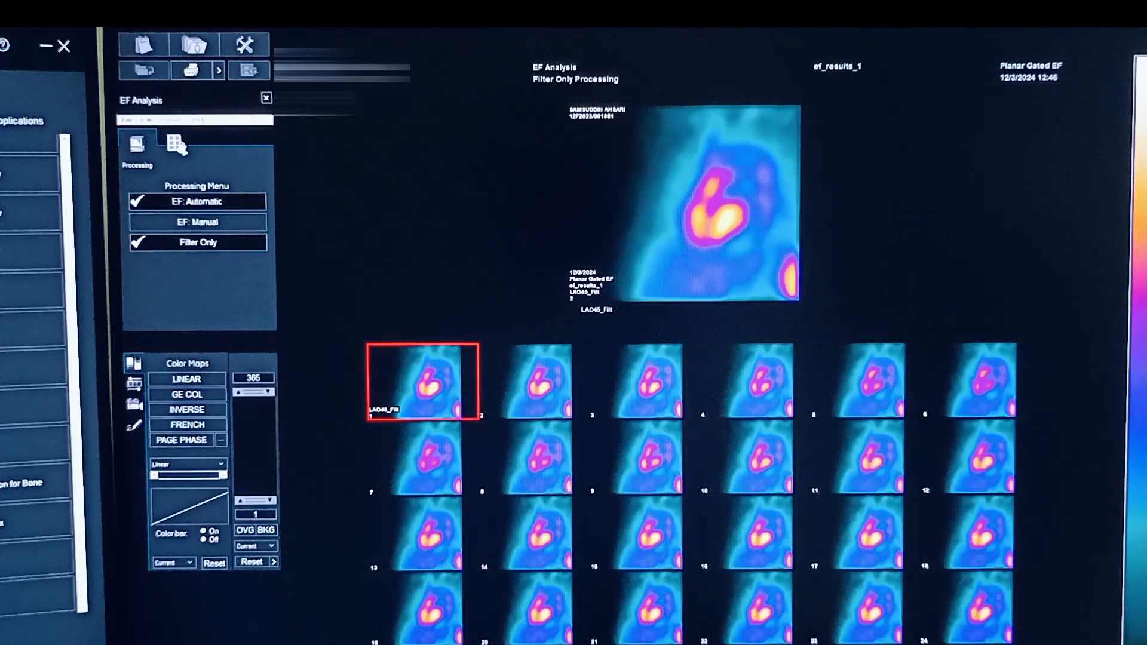
- In the Review tab, view Acquired and Filtered Images, then open EF Summary
{"action": "left_click", "coordinate": [179, 143]}
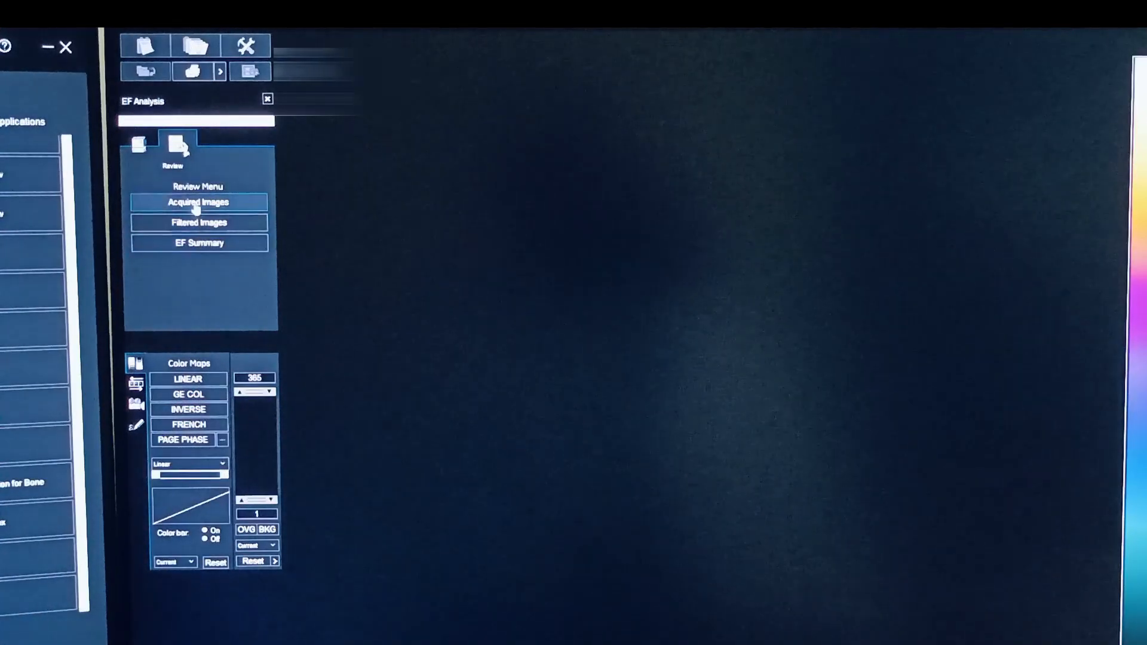
{"action": "left_click", "coordinate": [198, 222]}
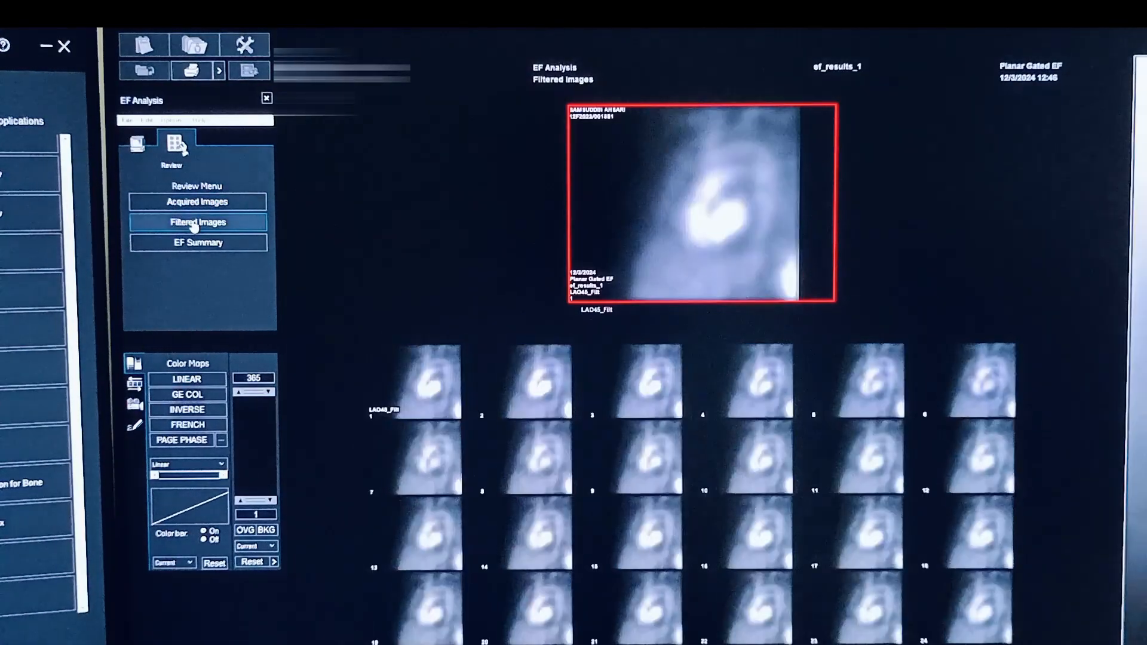
{"action": "left_click", "coordinate": [197, 242]}
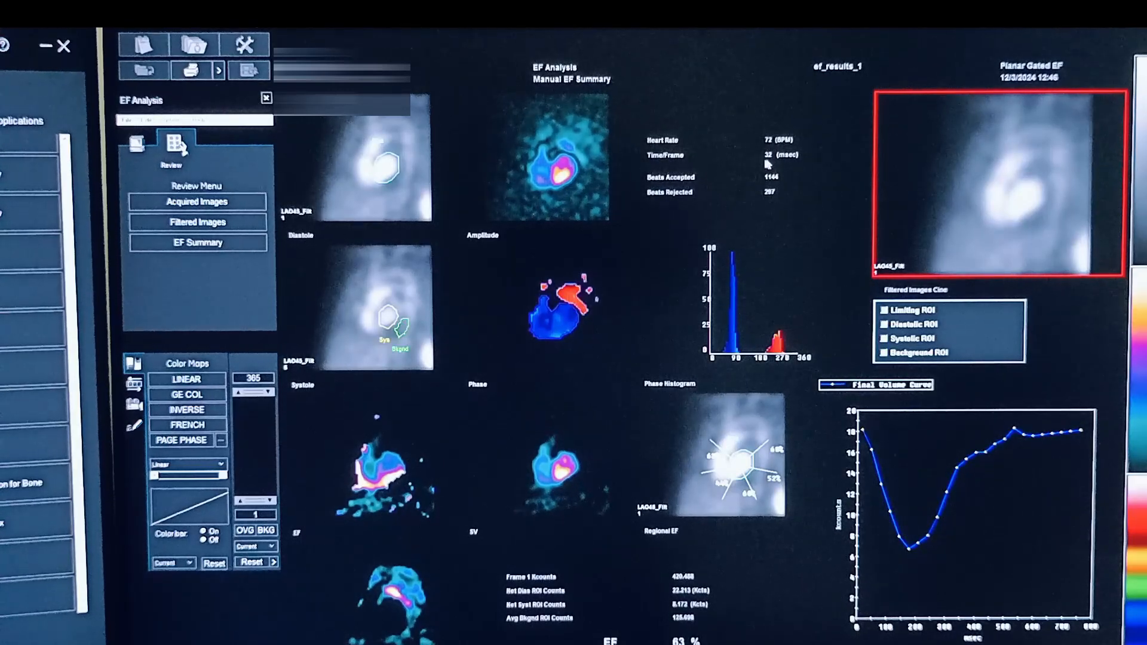
{"action": "mouse_move", "coordinate": [811, 166]}
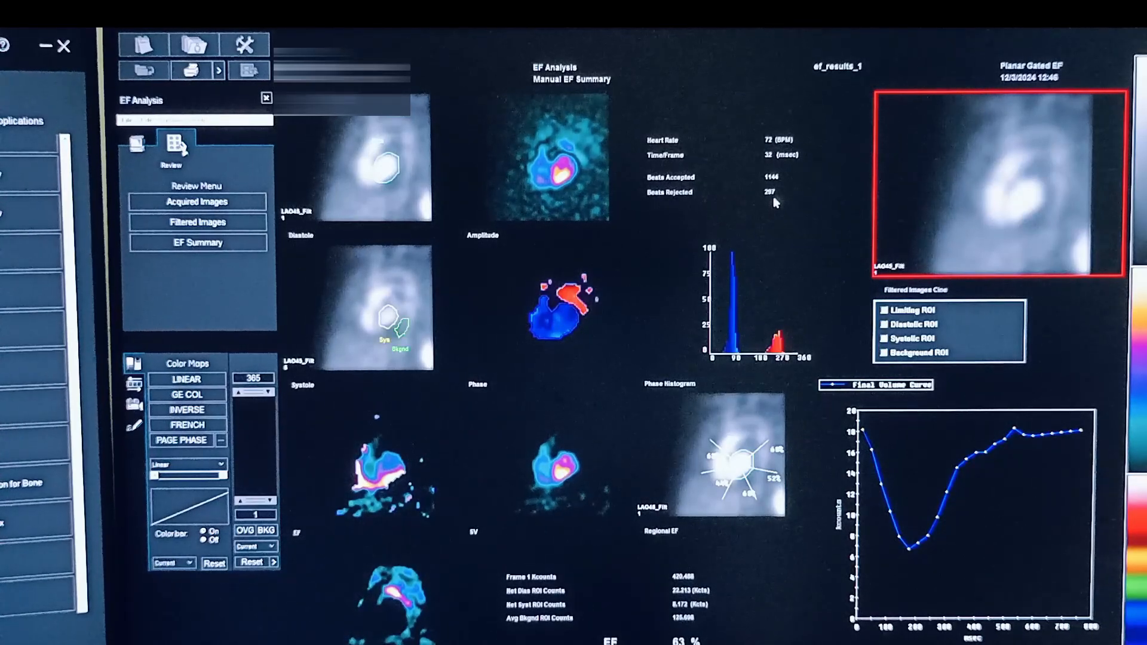
{"action": "mouse_move", "coordinate": [697, 389]}
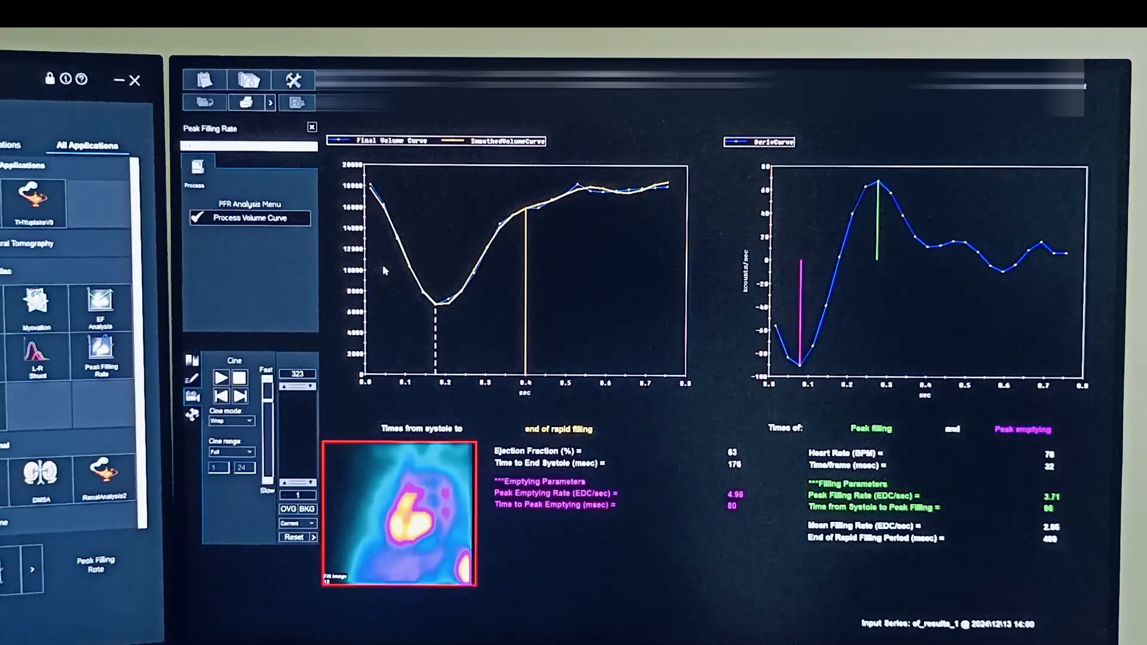
- Open the Print dialog with the JPGScreenCapture template and expand More options
{"action": "left_click", "coordinate": [246, 102]}
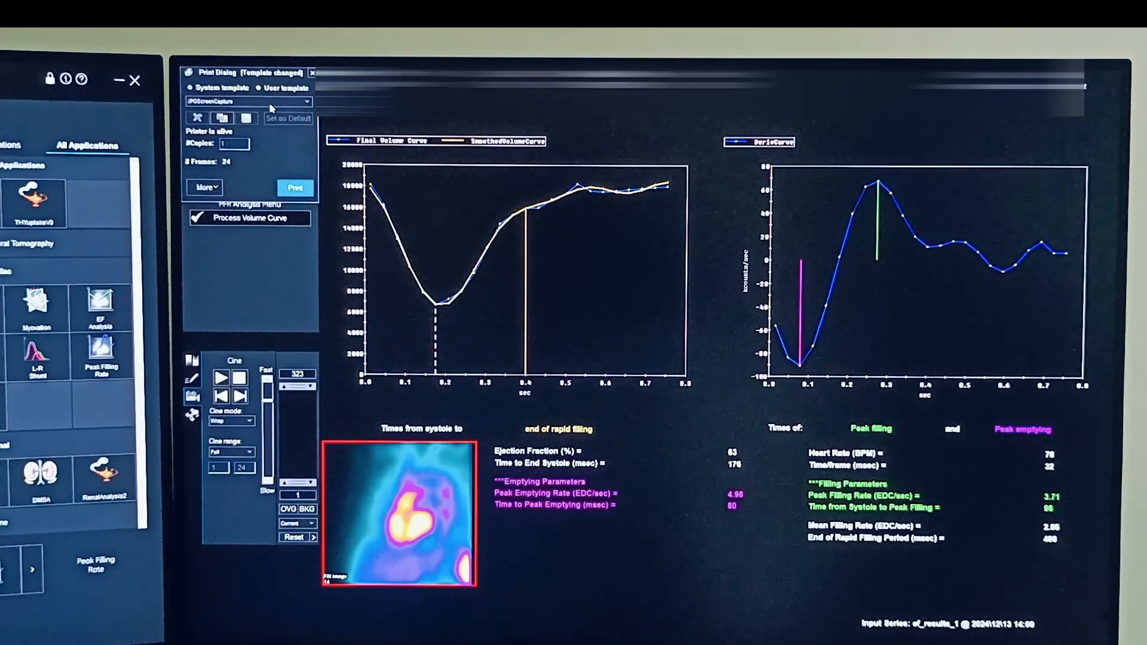
{"action": "left_click", "coordinate": [203, 187]}
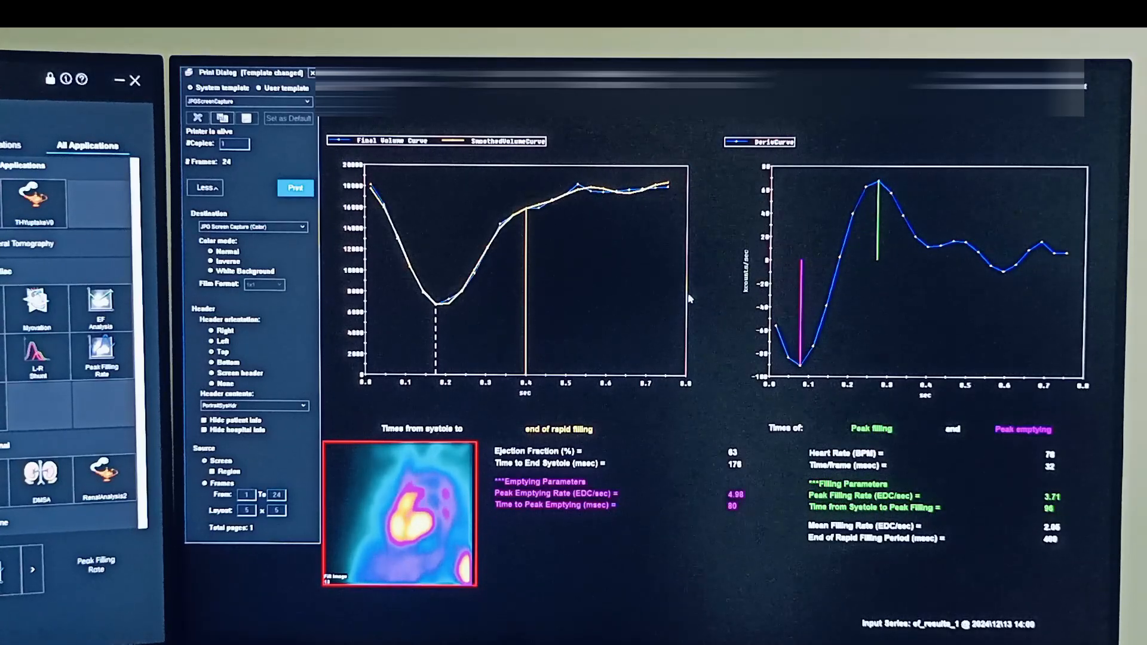
{"action": "mouse_move", "coordinate": [603, 566]}
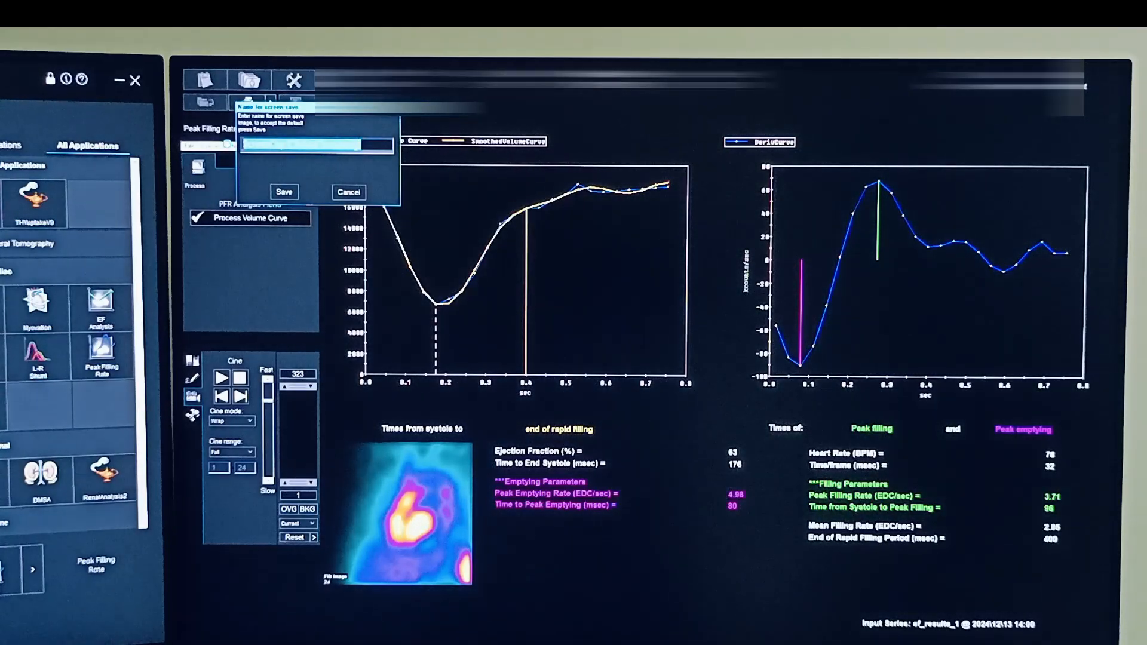
- Save the Peak Filling Rate screen capture under the name 'ef'
{"action": "type", "text": "ef"}
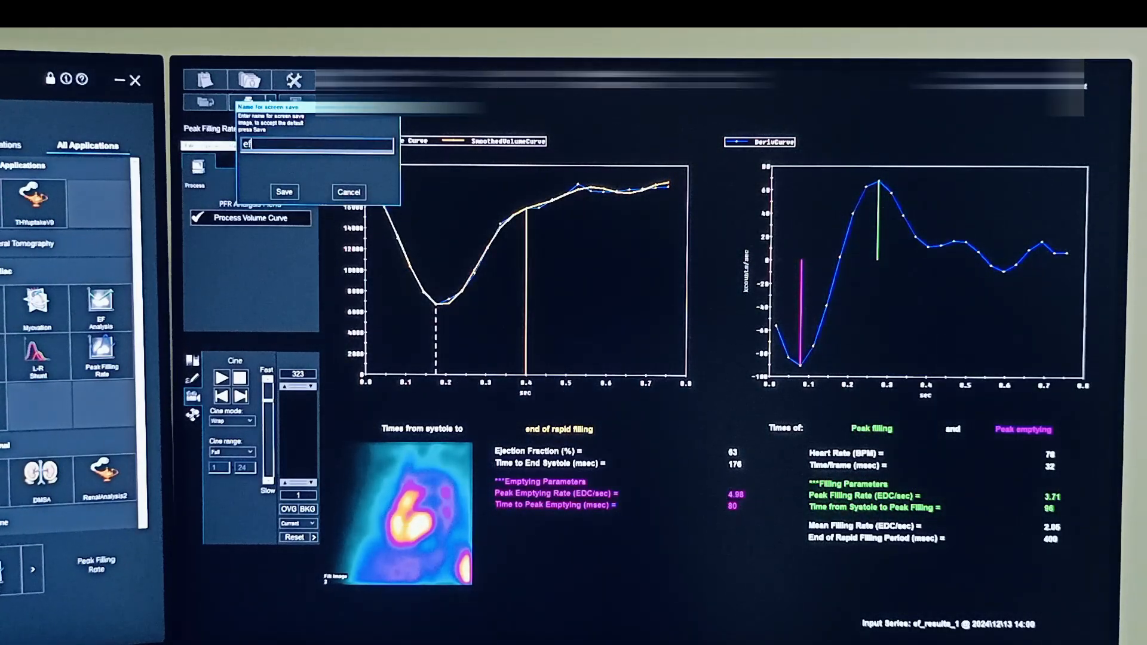
{"action": "left_click", "coordinate": [284, 192]}
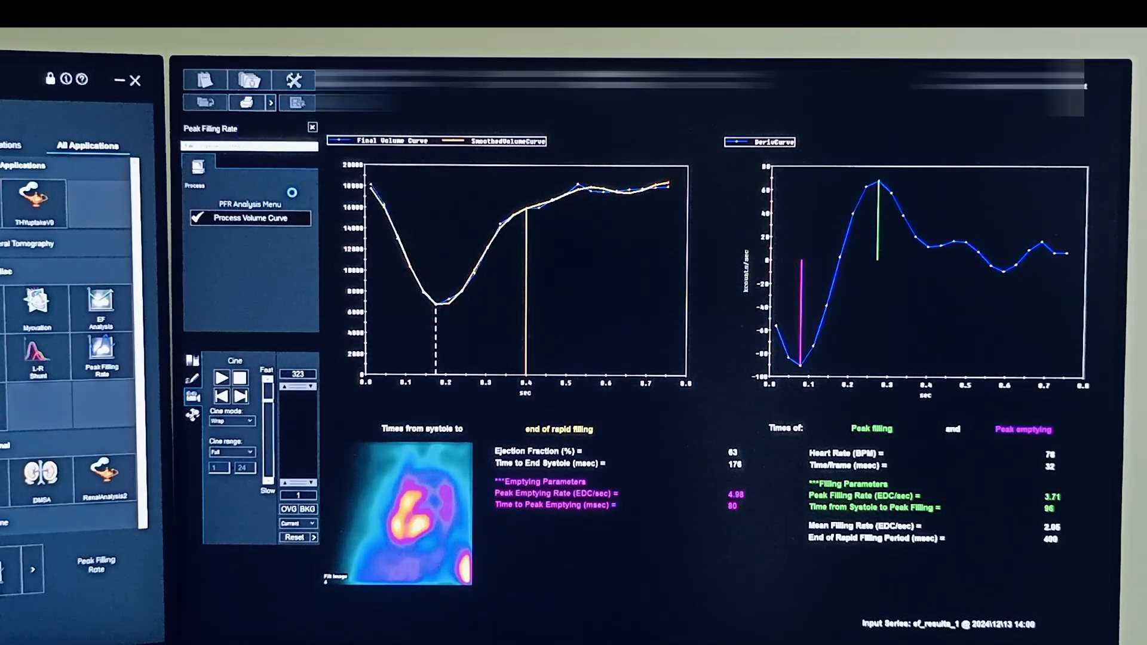